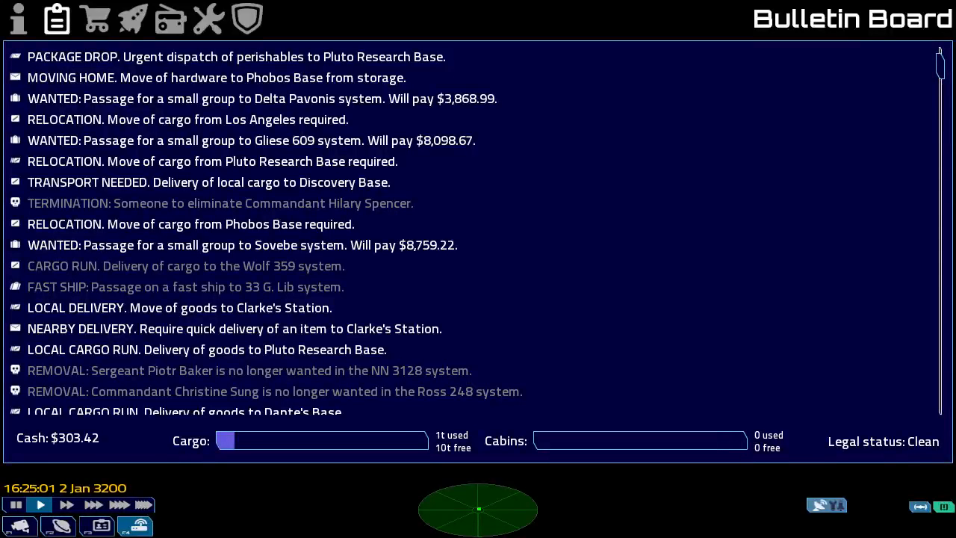
{"action": "mouse_move", "coordinate": [476, 354]}
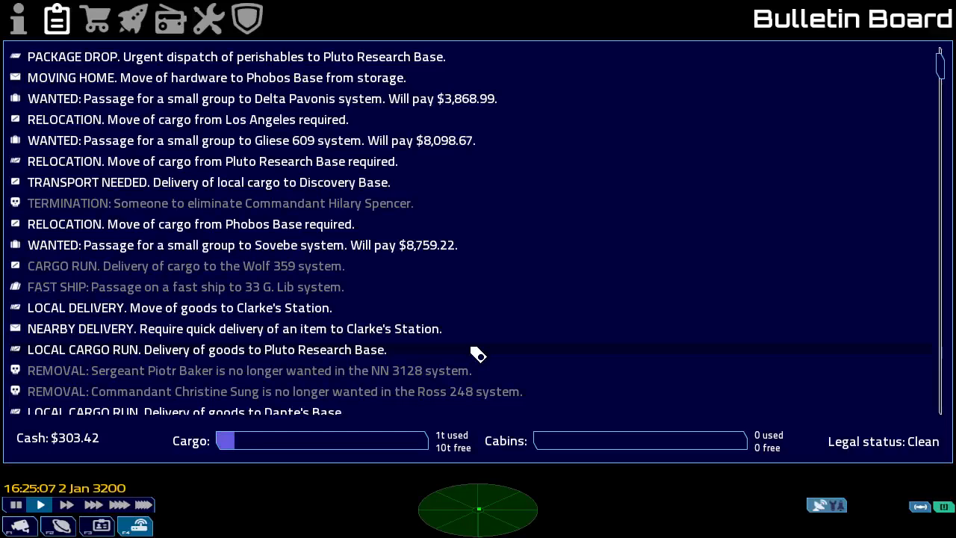
{"action": "mouse_move", "coordinate": [452, 315]}
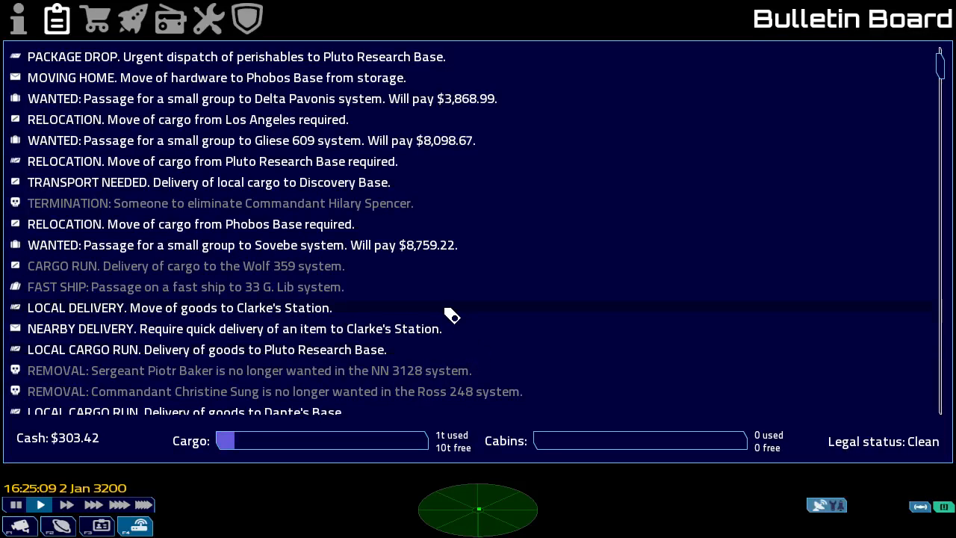
Accept the Gliese 884 package delivery to Miranda Outpost and hang up on the client.
{"action": "scroll", "scroll_direction": "down", "scroll_amount": 3}
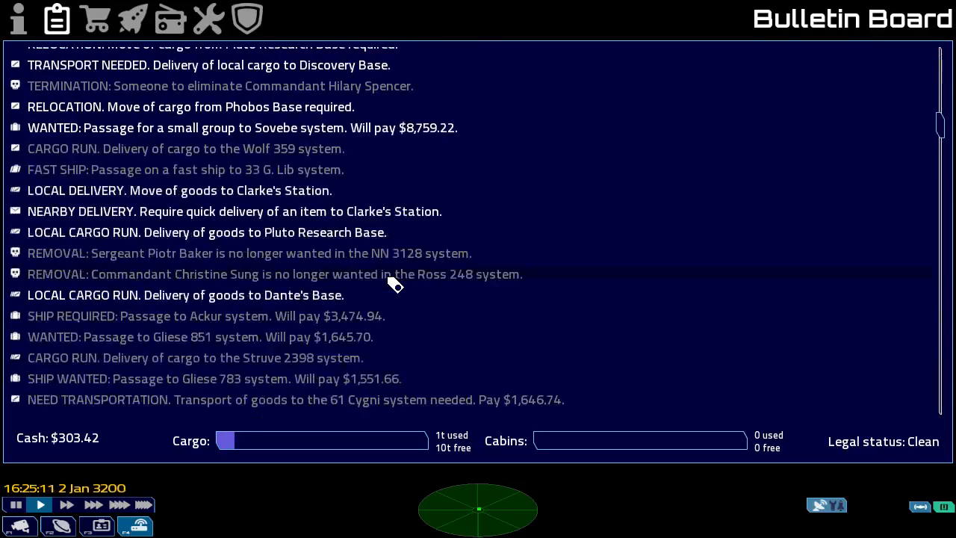
{"action": "scroll", "scroll_direction": "down", "scroll_amount": 3}
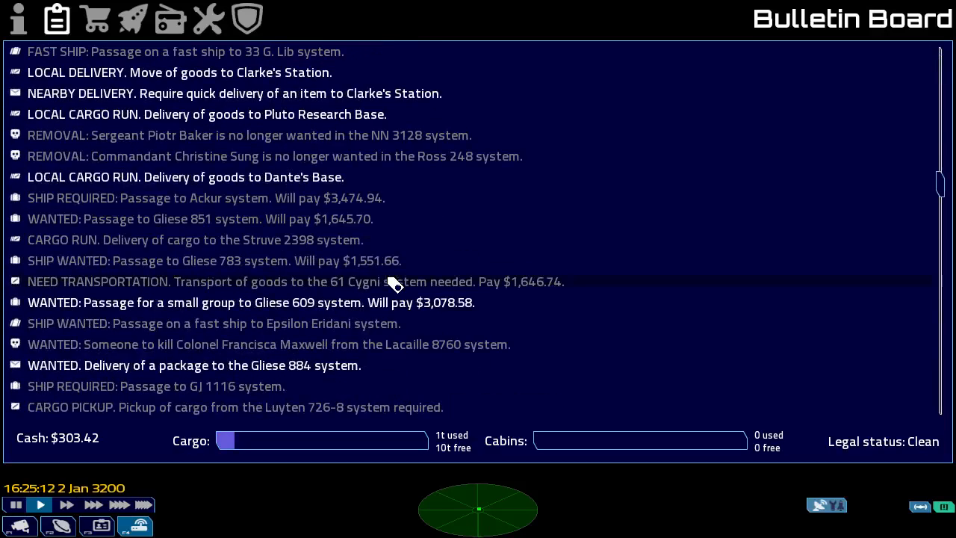
{"action": "mouse_move", "coordinate": [257, 373]}
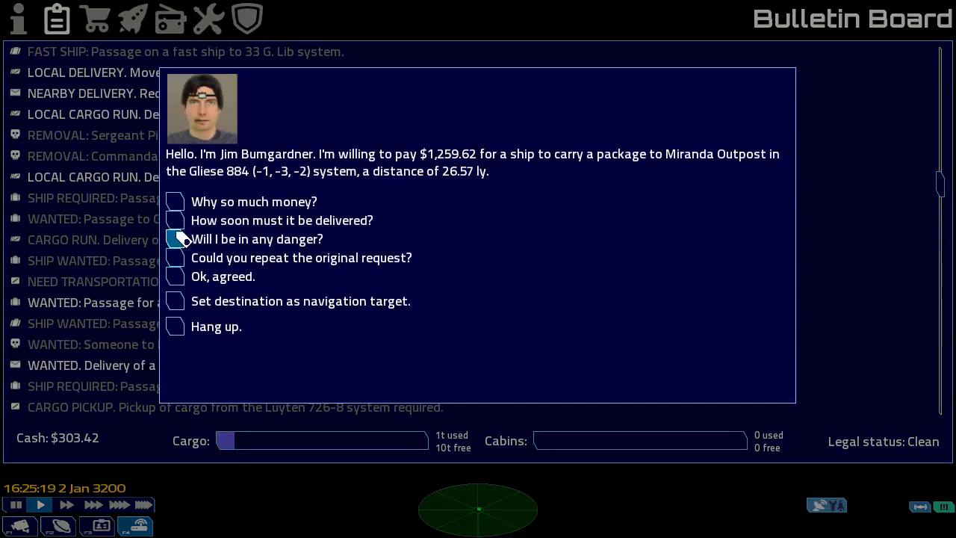
{"action": "mouse_move", "coordinate": [180, 269]}
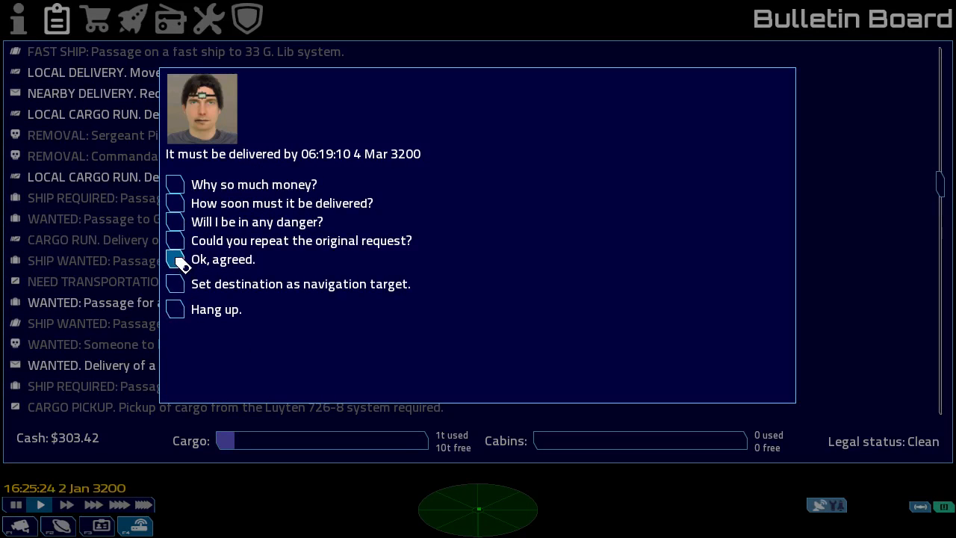
{"action": "left_click", "coordinate": [175, 259]}
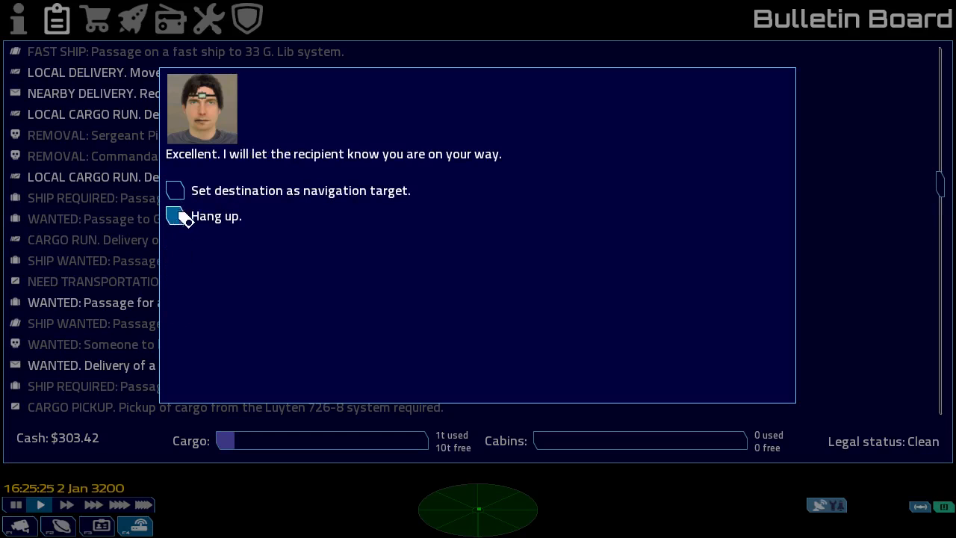
{"action": "left_click", "coordinate": [176, 216]}
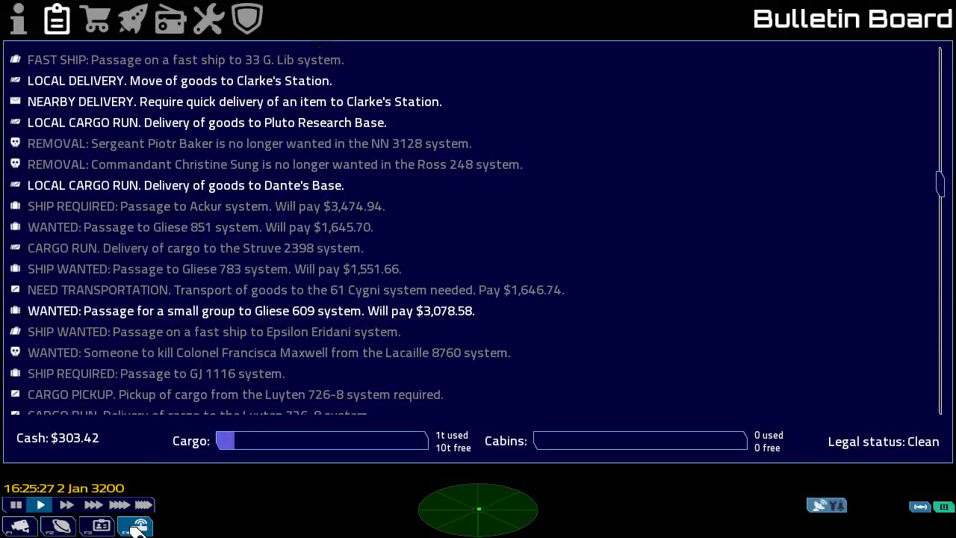
Buy extra tonnes of hydrogen in the Cydonia lobby until 8 t is aboard.
{"action": "left_click", "coordinate": [134, 526]}
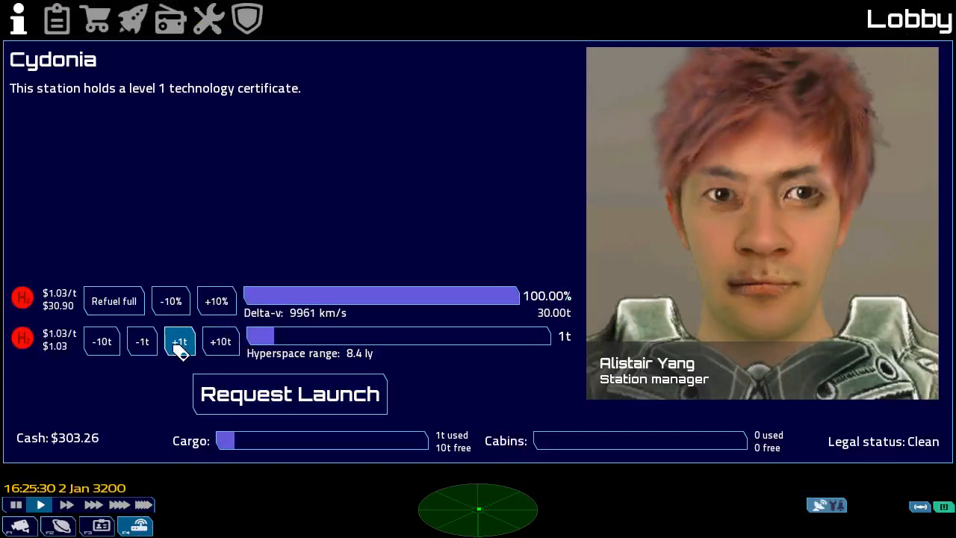
{"action": "left_click", "coordinate": [180, 341]}
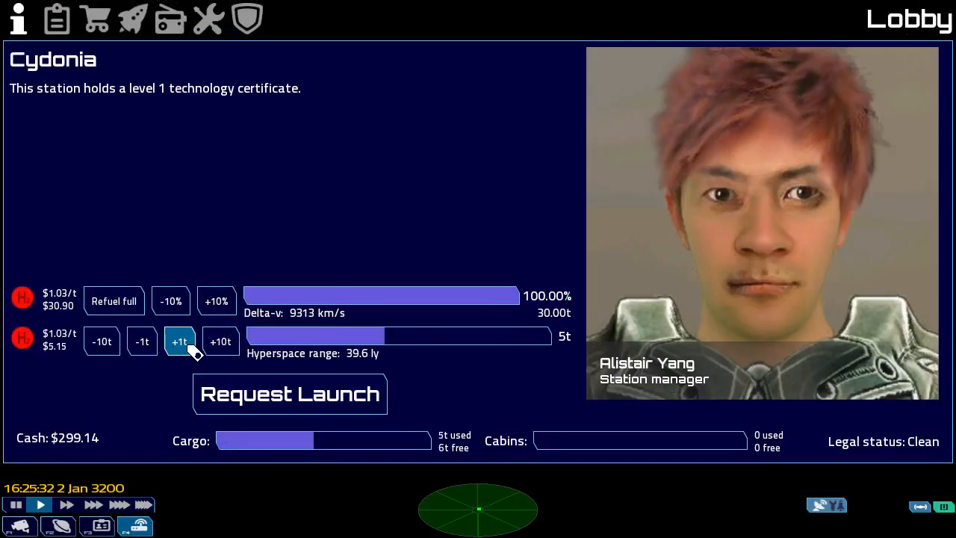
{"action": "left_click", "coordinate": [179, 340]}
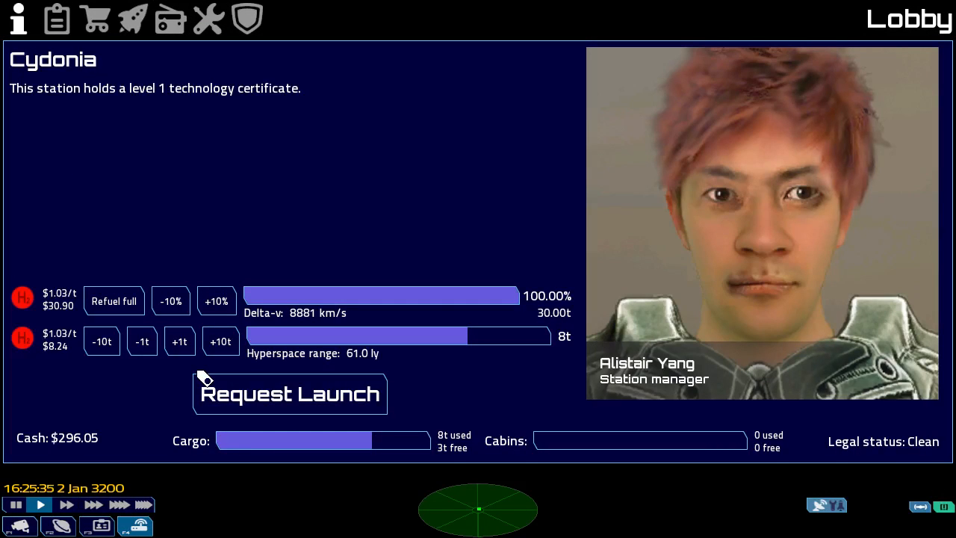
{"action": "mouse_move", "coordinate": [90, 478]}
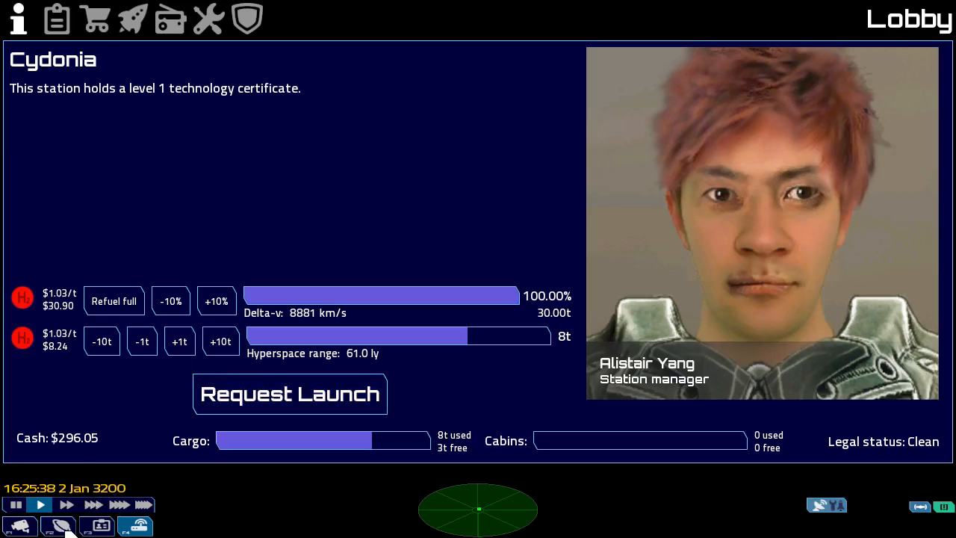
{"action": "left_click", "coordinate": [57, 525]}
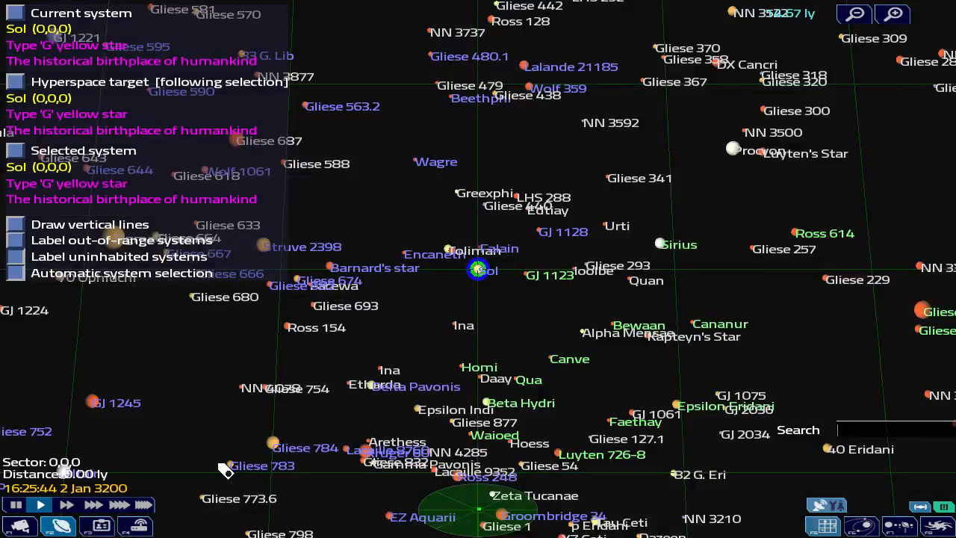
{"action": "mouse_move", "coordinate": [708, 415]}
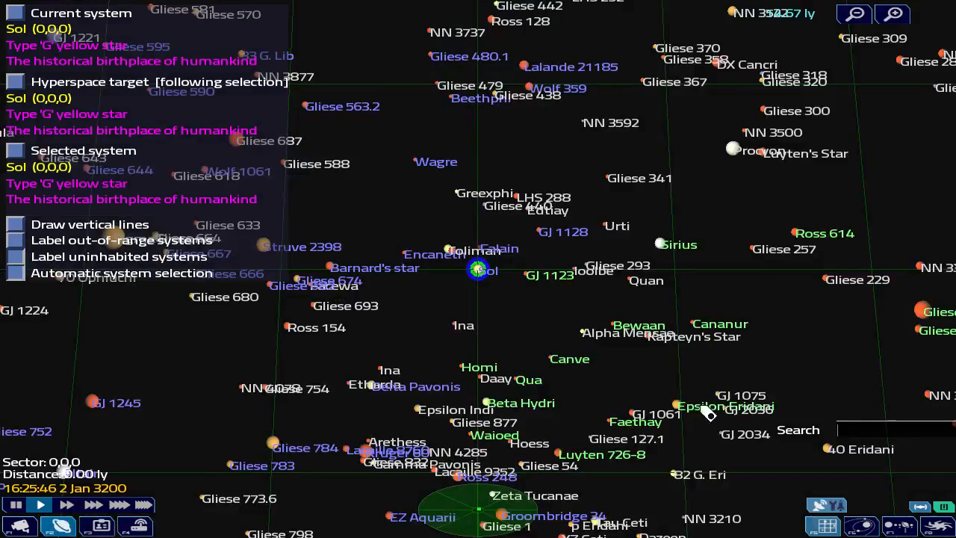
{"action": "mouse_move", "coordinate": [837, 432]}
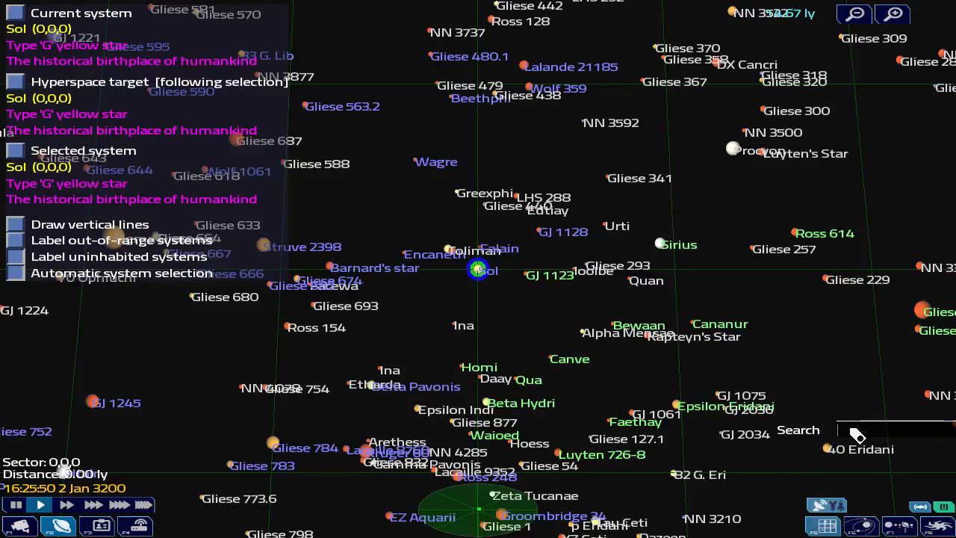
Search the star map for 'gliese' and target Gliese 884, 26.57 ly away.
{"action": "type", "text": "gliese 884"}
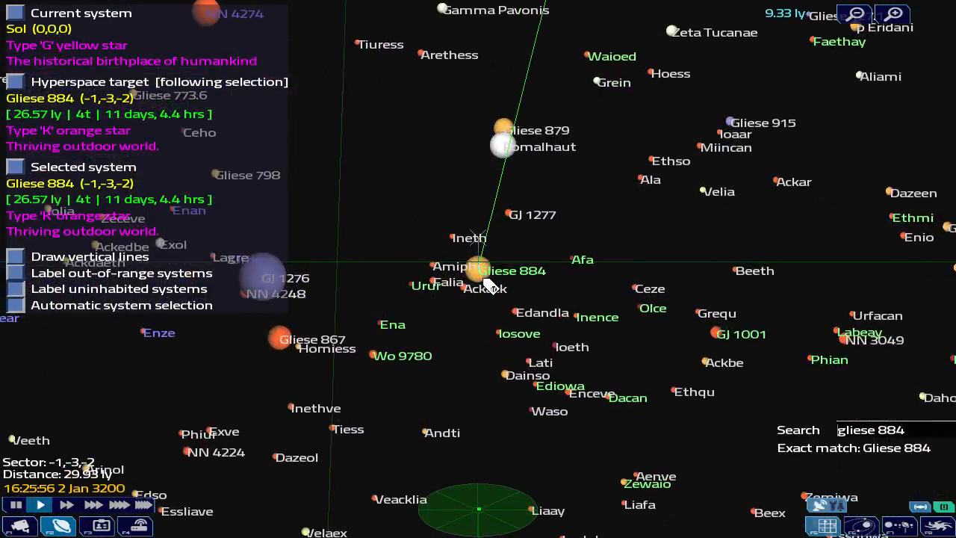
{"action": "mouse_move", "coordinate": [75, 97]}
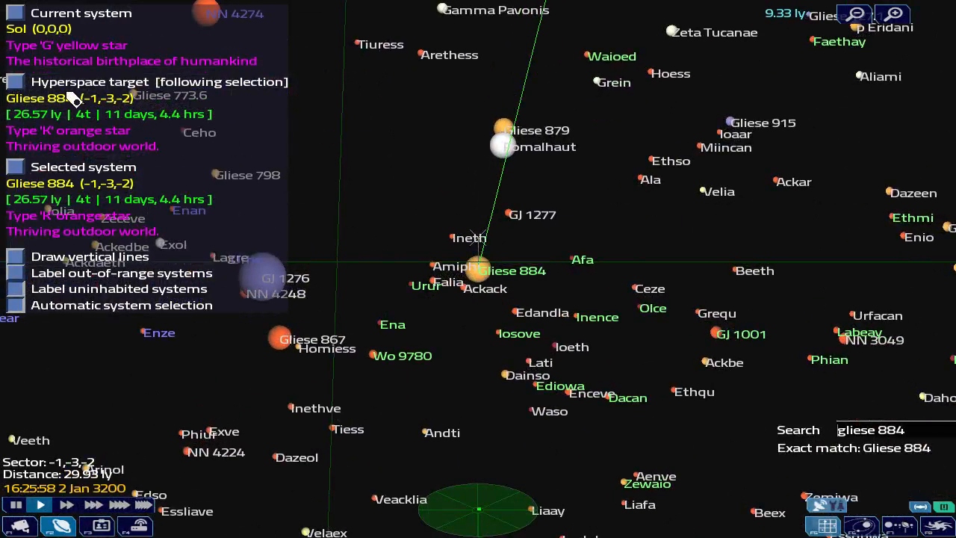
{"action": "mouse_move", "coordinate": [238, 450]}
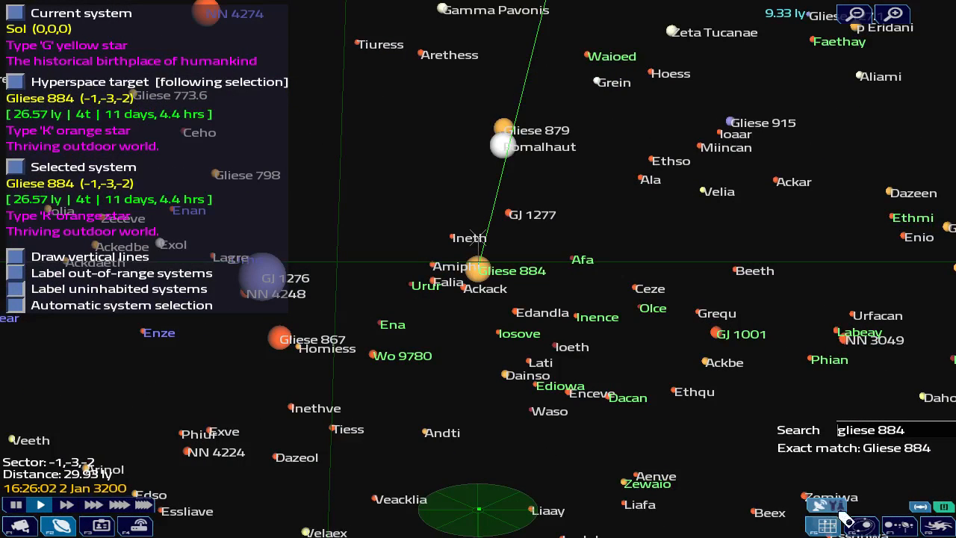
{"action": "mouse_move", "coordinate": [112, 113]}
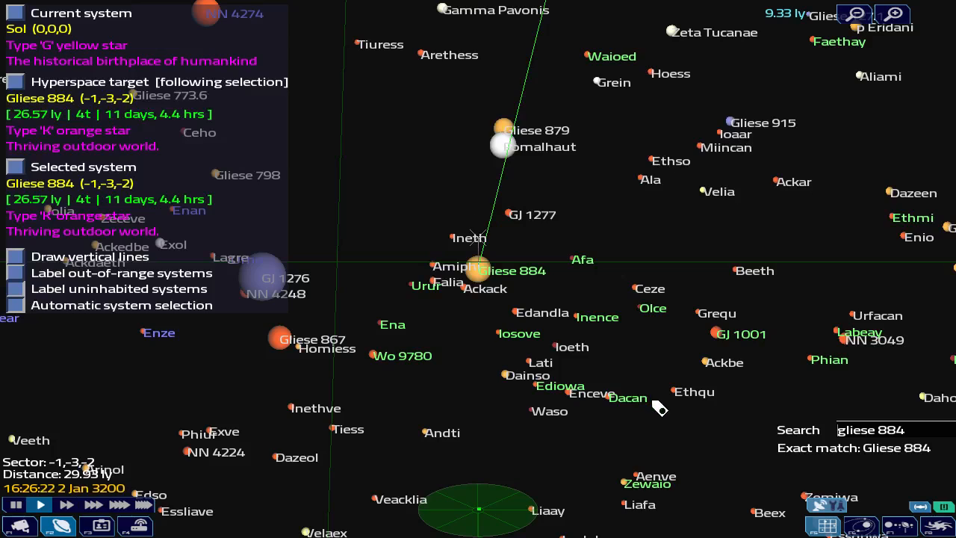
{"action": "mouse_move", "coordinate": [801, 458]}
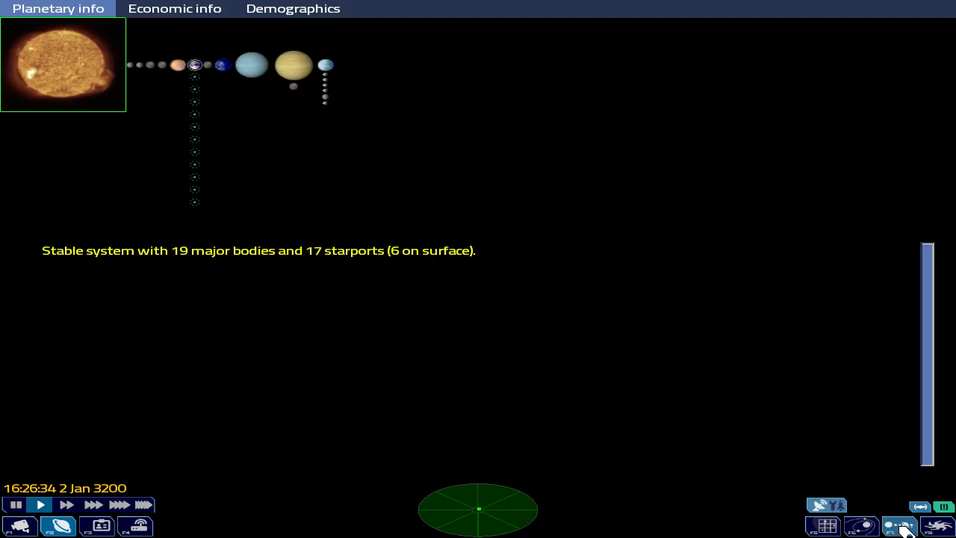
Inspect a Gliese 884 gas giant and trade goods, confirm the delivery mission, return to lobby.
{"action": "left_click", "coordinate": [67, 68]}
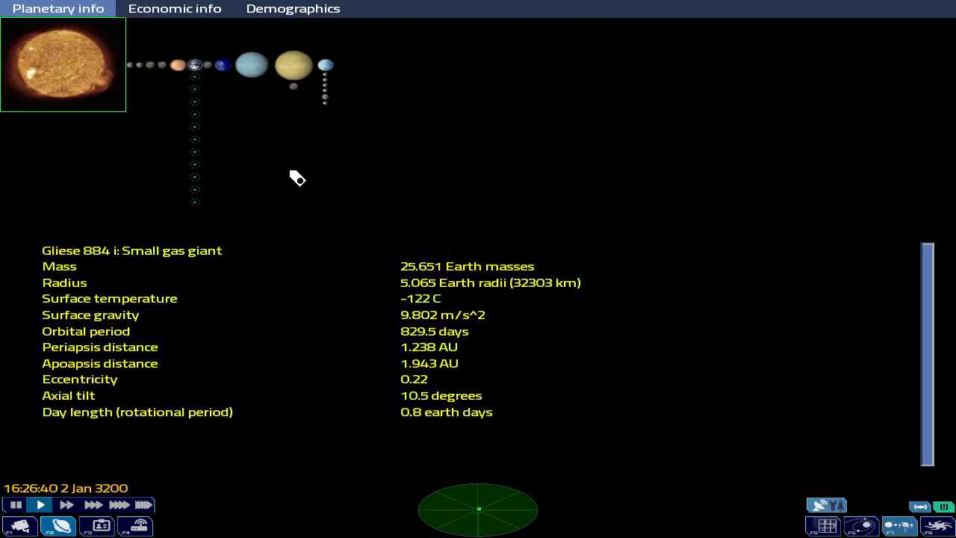
{"action": "left_click", "coordinate": [174, 8]}
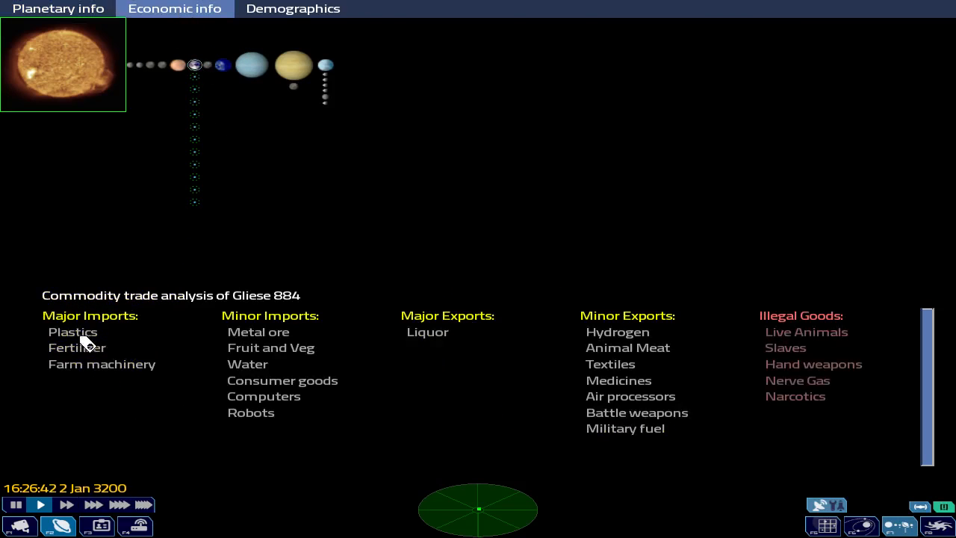
{"action": "mouse_move", "coordinate": [782, 380]}
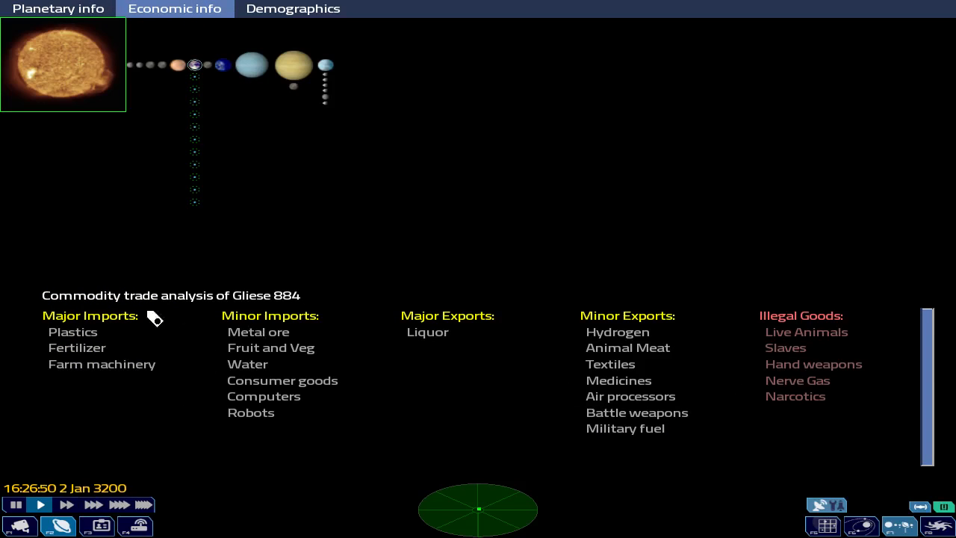
{"action": "mouse_move", "coordinate": [226, 316]}
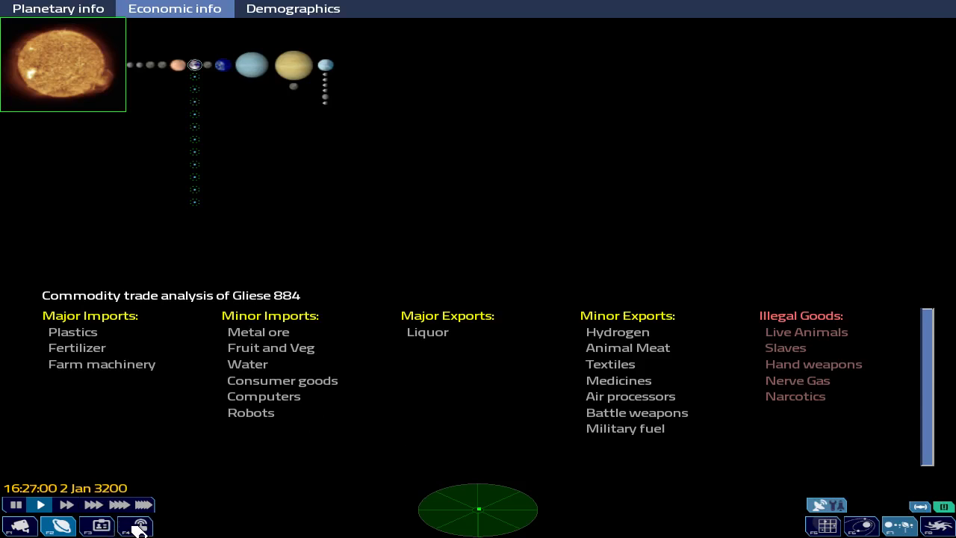
{"action": "left_click", "coordinate": [134, 527]}
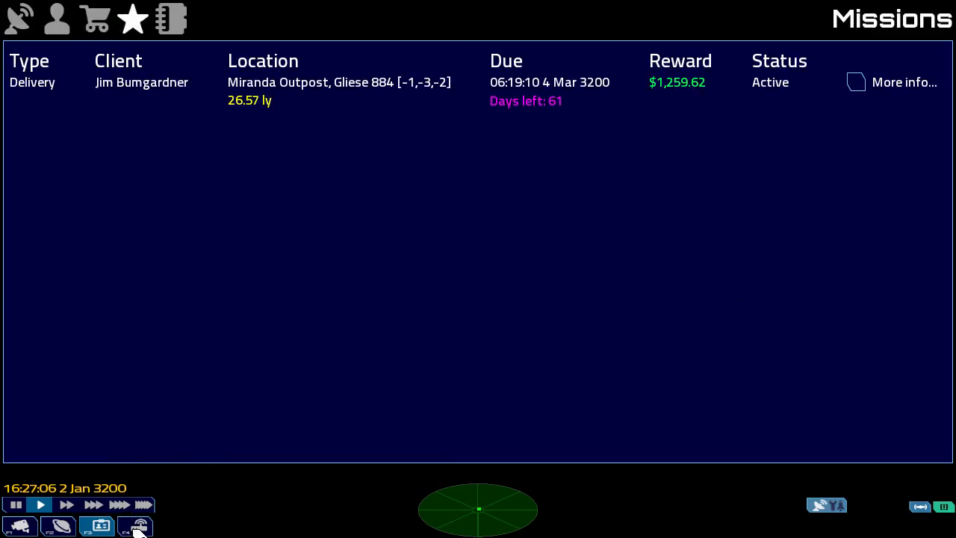
{"action": "left_click", "coordinate": [134, 525]}
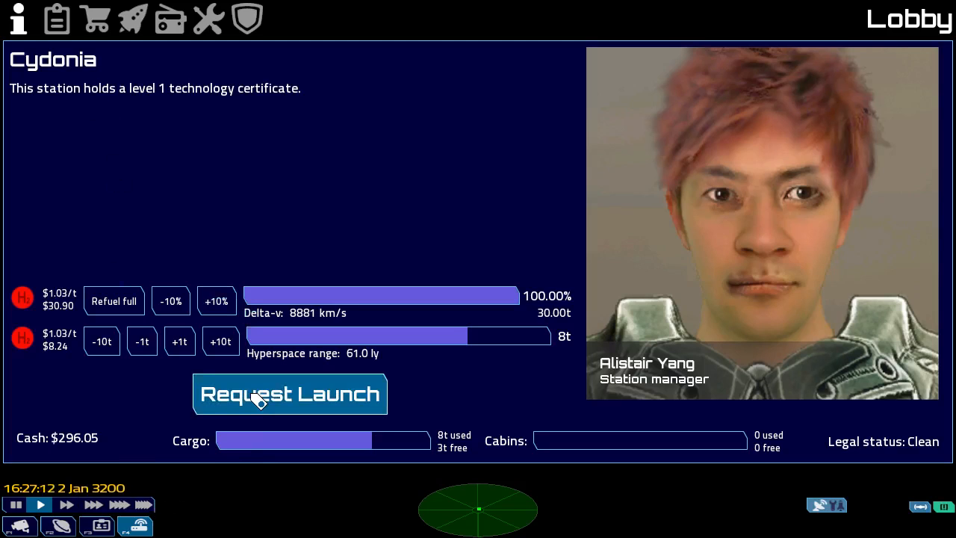
Request launch clearance from Cydonia station in the Lobby.
{"action": "left_click", "coordinate": [289, 394]}
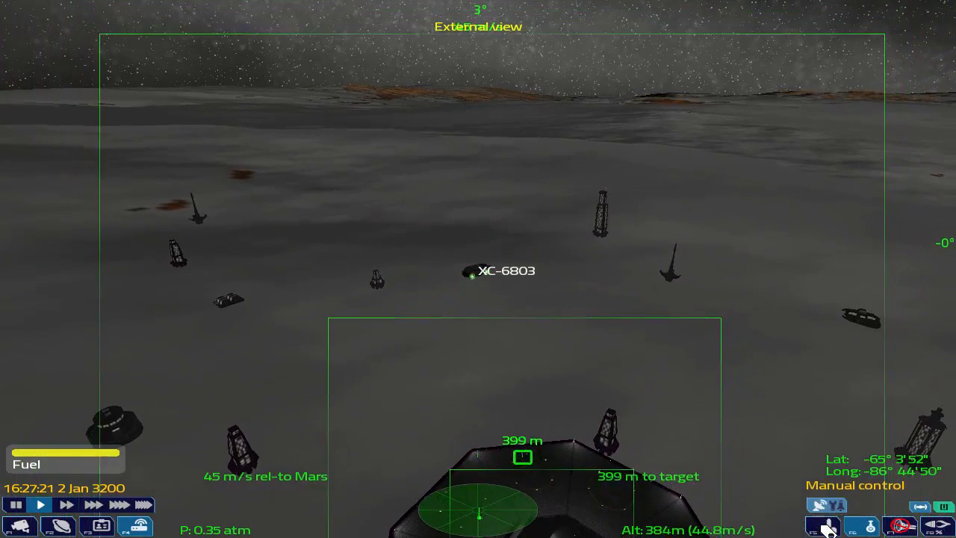
Fly XC-6803 manually up to about 14.6 km above Mars at 2.35 km/s.
{"action": "left_click", "coordinate": [821, 524]}
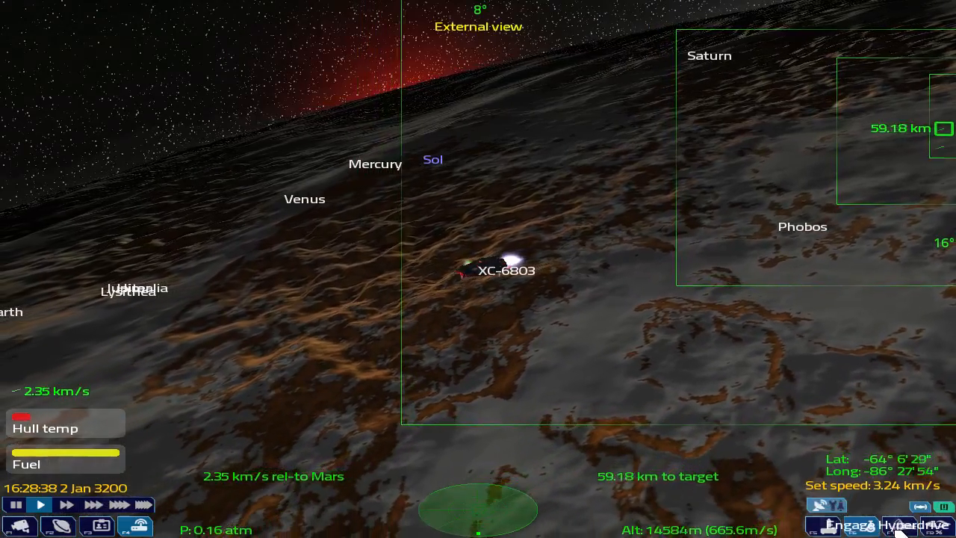
Engage the hyperdrive to jump XC-6803 toward Gliese 884.
{"action": "left_click", "coordinate": [882, 525]}
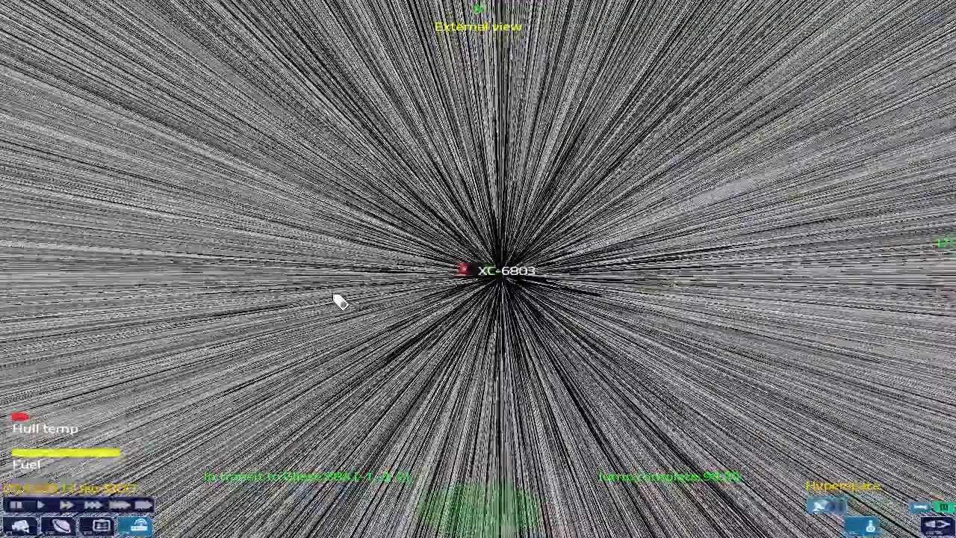
{"action": "mouse_move", "coordinate": [220, 360]}
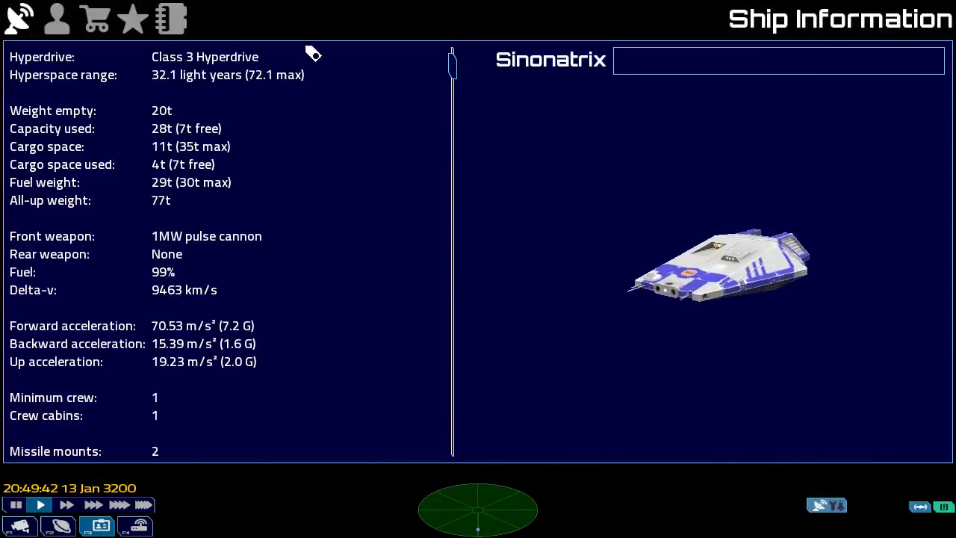
Target Miranda Outpost 10.64 AU away, fly there on autopilot, and accelerate time.
{"action": "left_click", "coordinate": [132, 17]}
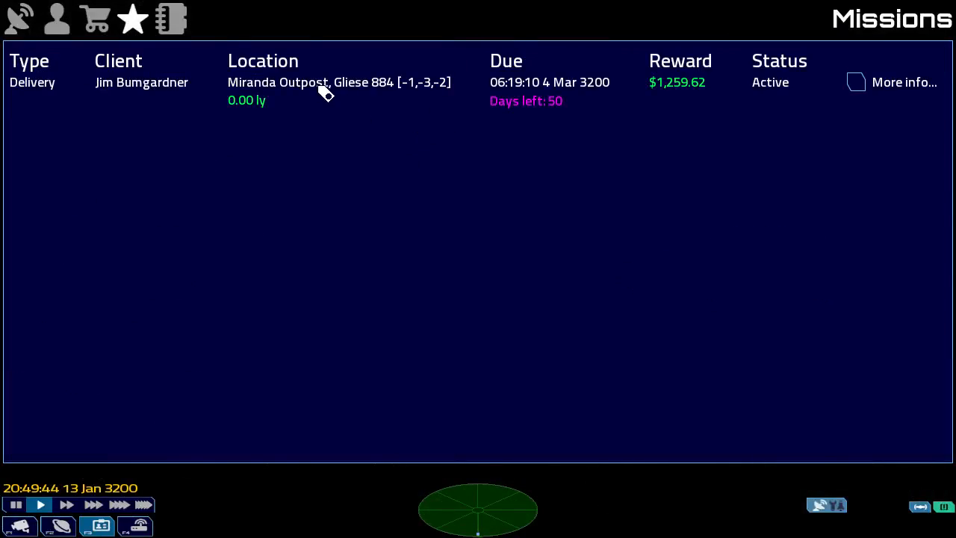
{"action": "mouse_move", "coordinate": [150, 389]}
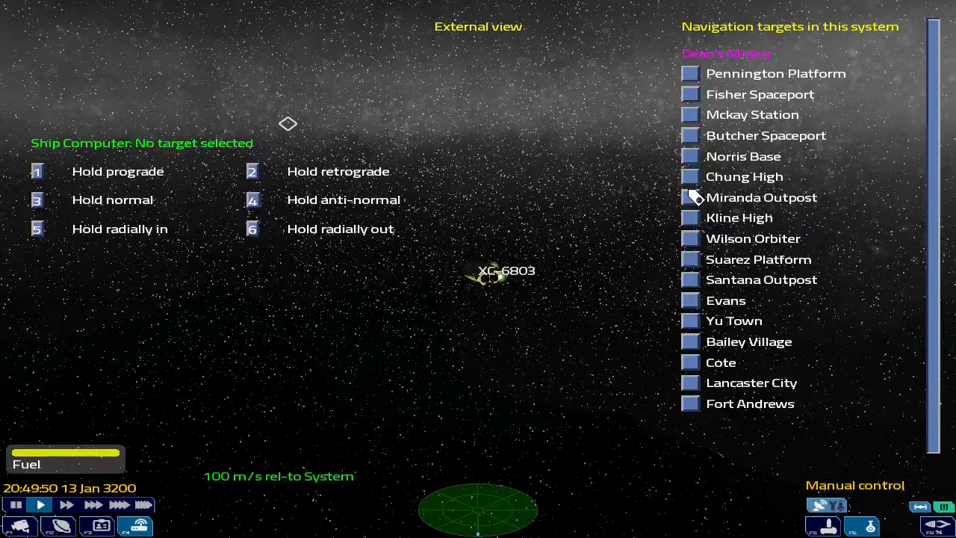
{"action": "left_click", "coordinate": [689, 197]}
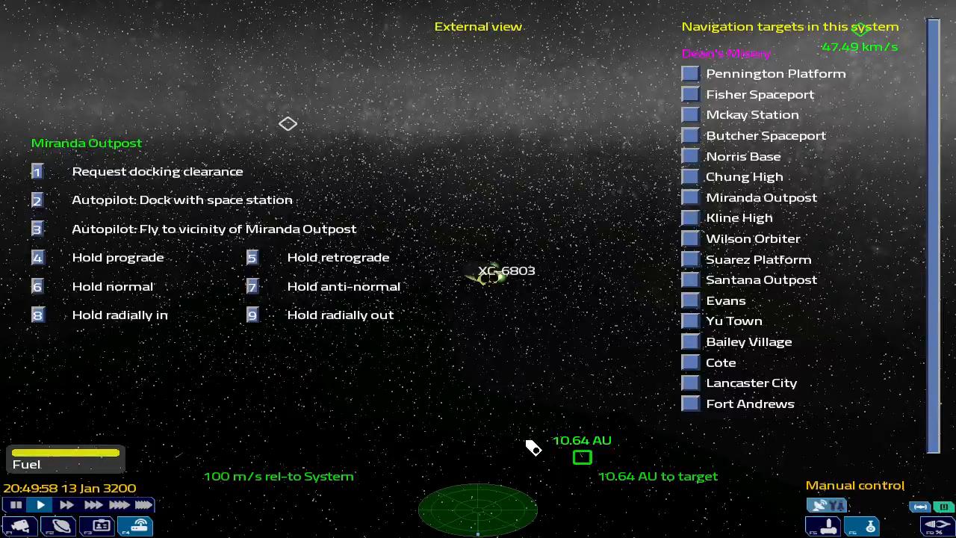
{"action": "mouse_move", "coordinate": [36, 239]}
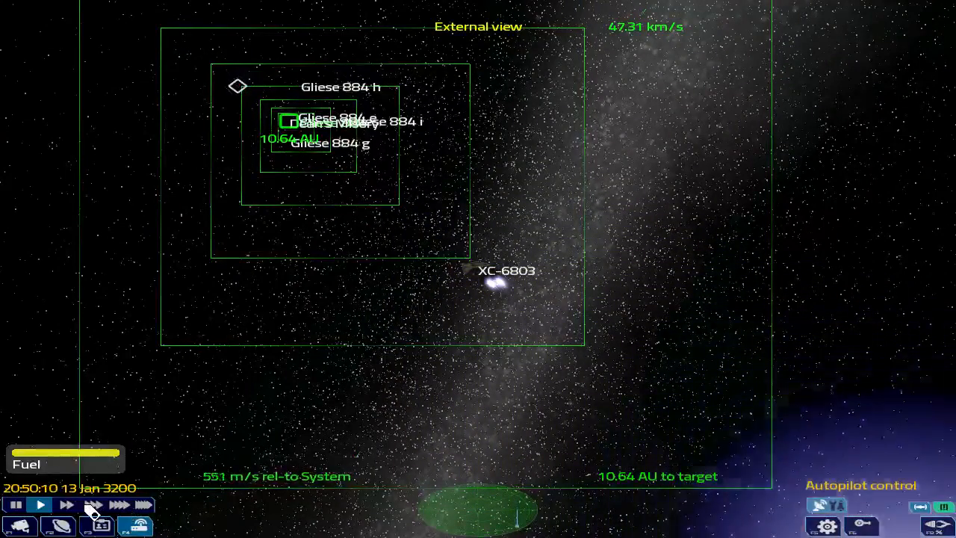
{"action": "left_click", "coordinate": [41, 504]}
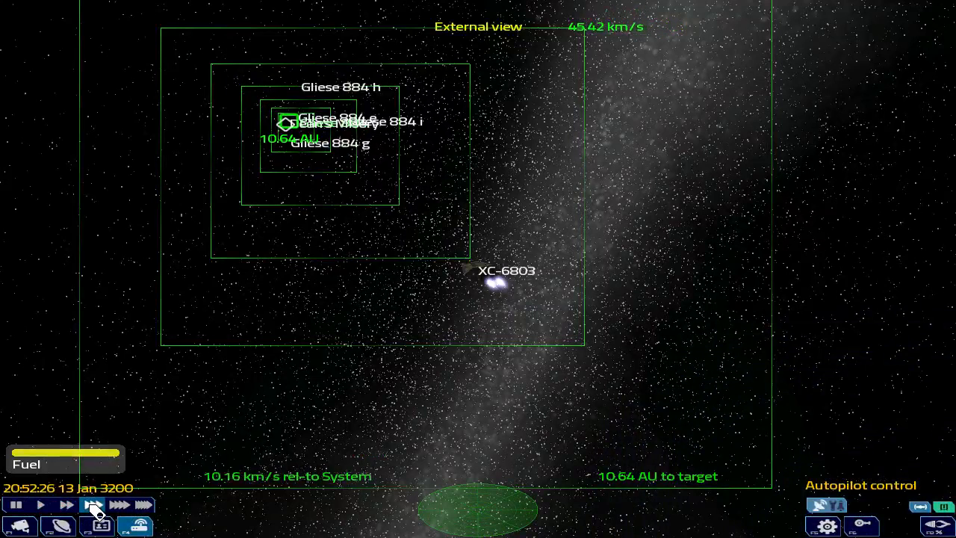
Raise time acceleration to the fastest rate, then drop back to a slower rate.
{"action": "left_click", "coordinate": [93, 505]}
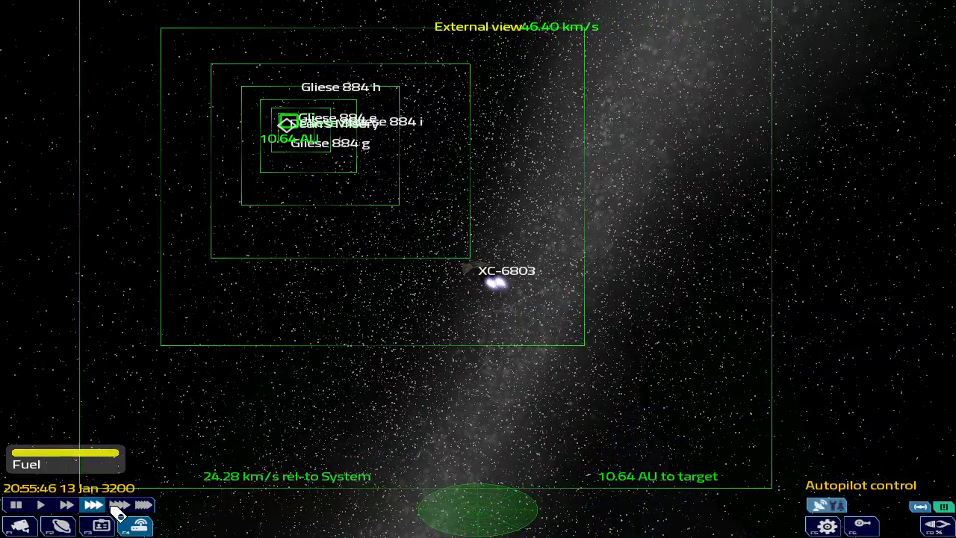
{"action": "left_click", "coordinate": [119, 505]}
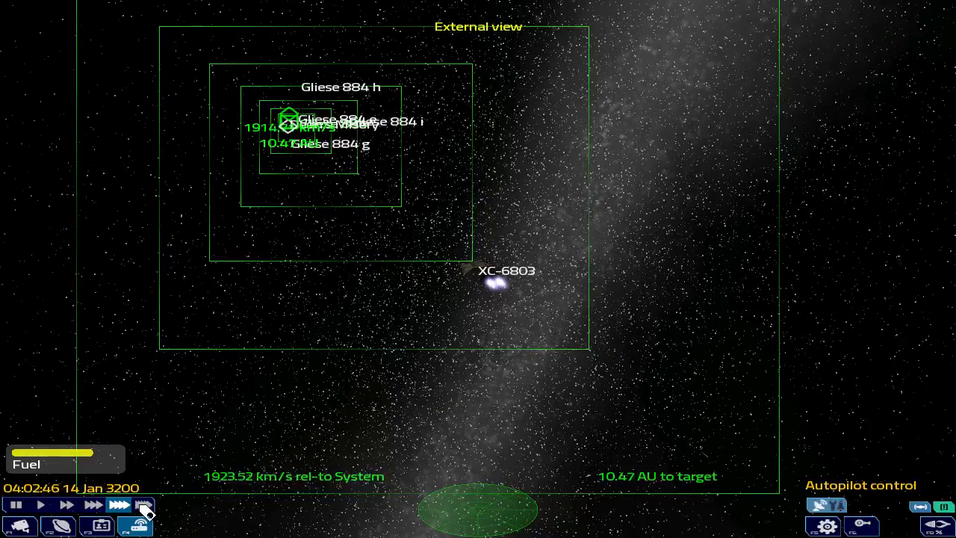
{"action": "left_click", "coordinate": [143, 505]}
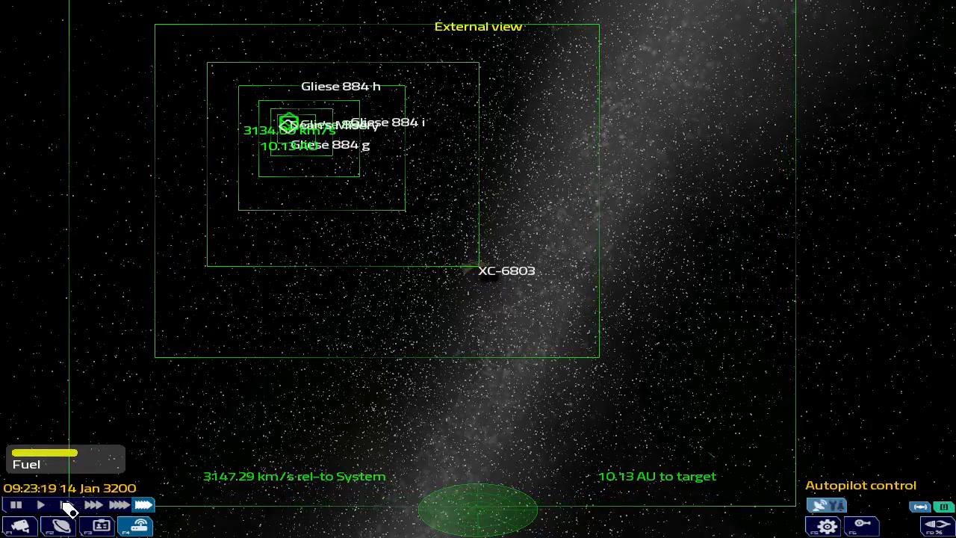
{"action": "left_click", "coordinate": [66, 504]}
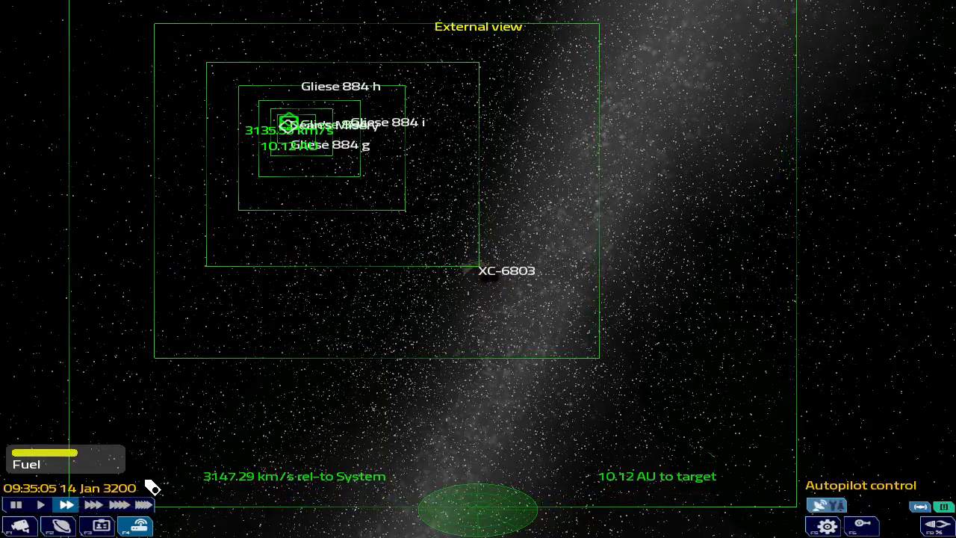
{"action": "mouse_move", "coordinate": [116, 469]}
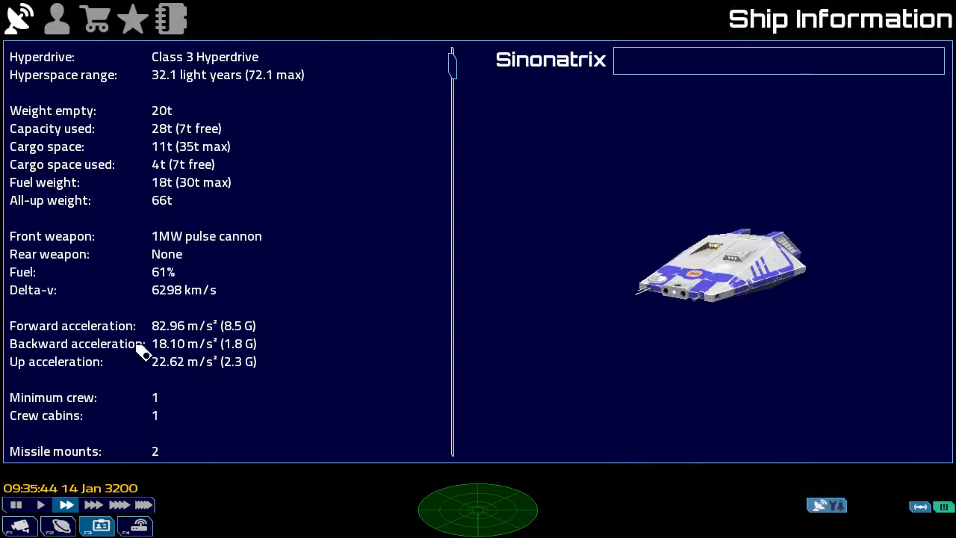
Check the delivery mission and cargo at 61% fuel, and try Refuel +10.
{"action": "left_click", "coordinate": [132, 19]}
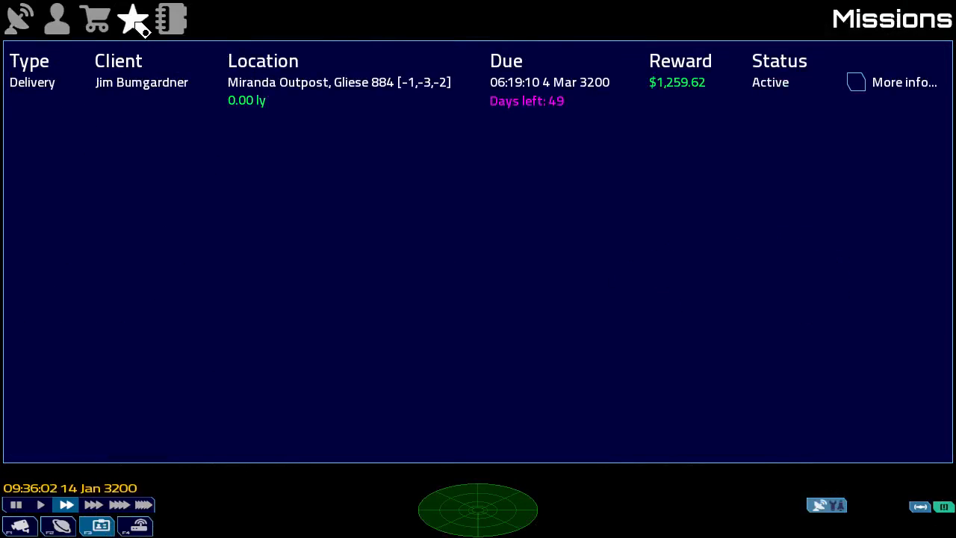
{"action": "left_click", "coordinate": [97, 18]}
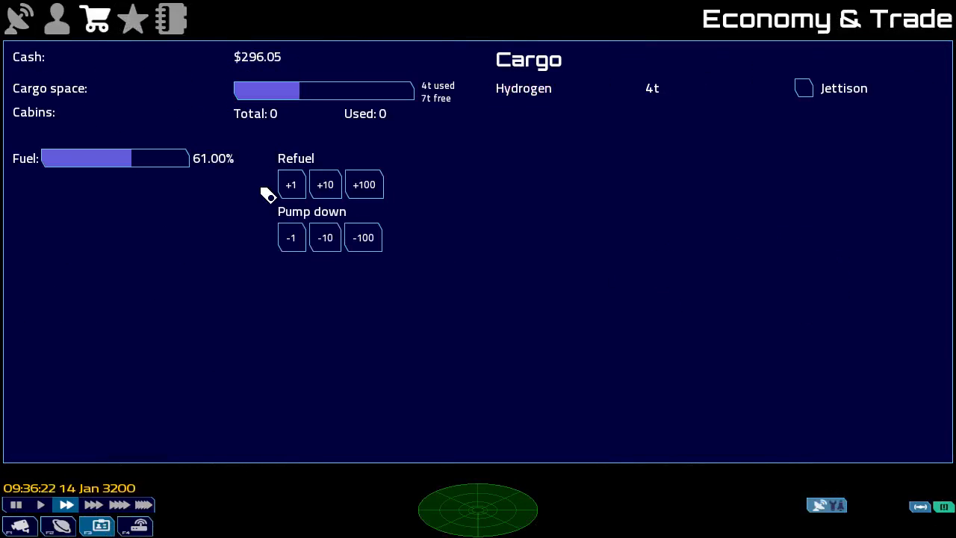
{"action": "mouse_move", "coordinate": [325, 185]}
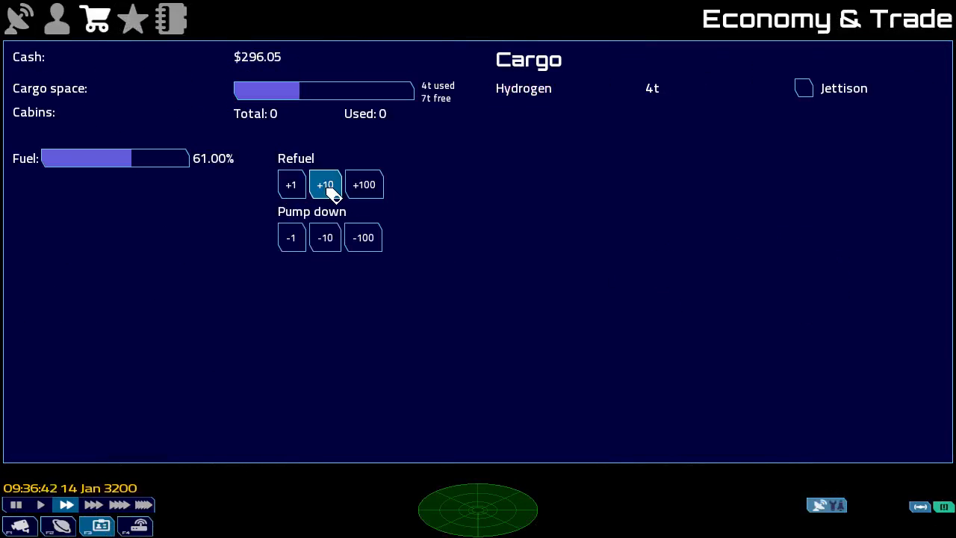
{"action": "left_click", "coordinate": [804, 88]}
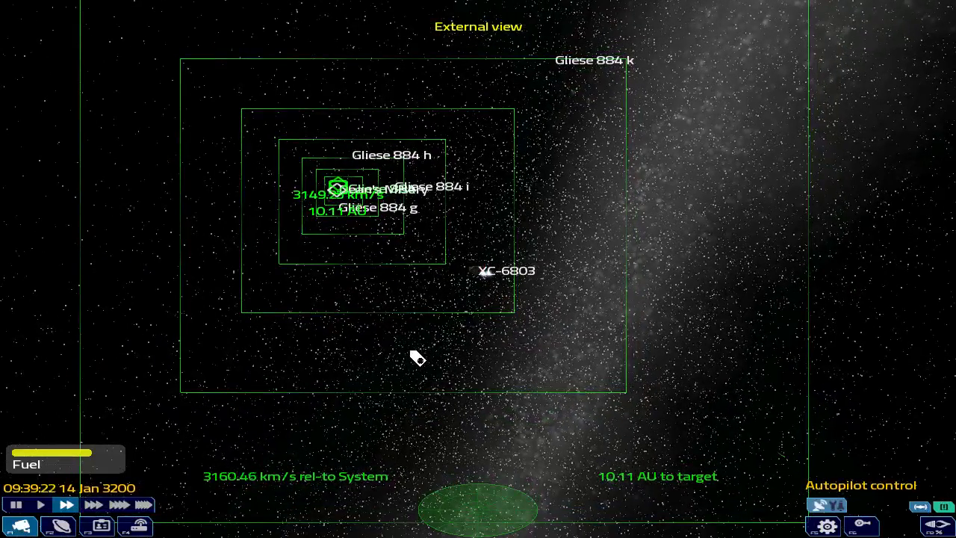
Raise time acceleration to the fastest rate while autopilot cruises to 4.33 AU from Miranda Outpost.
{"action": "left_click", "coordinate": [97, 525]}
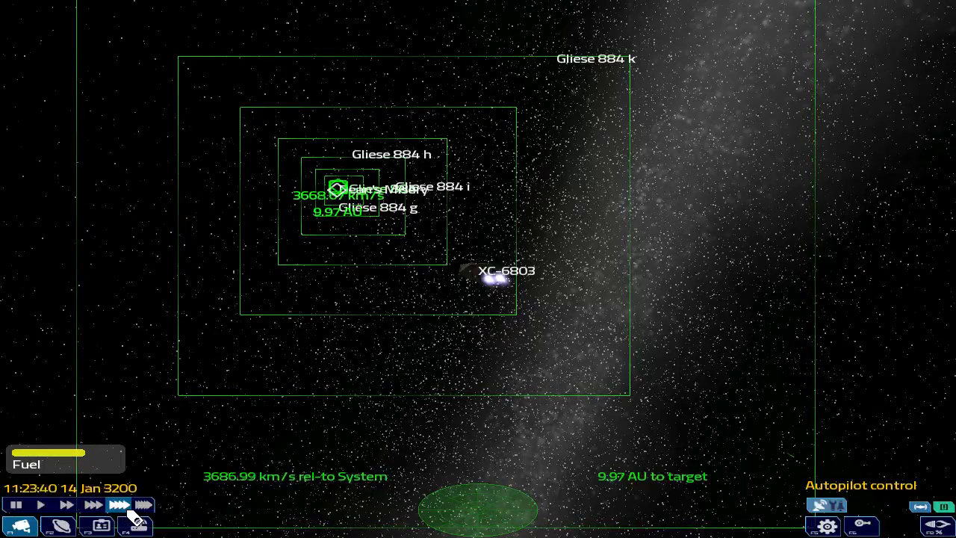
{"action": "left_click", "coordinate": [142, 504]}
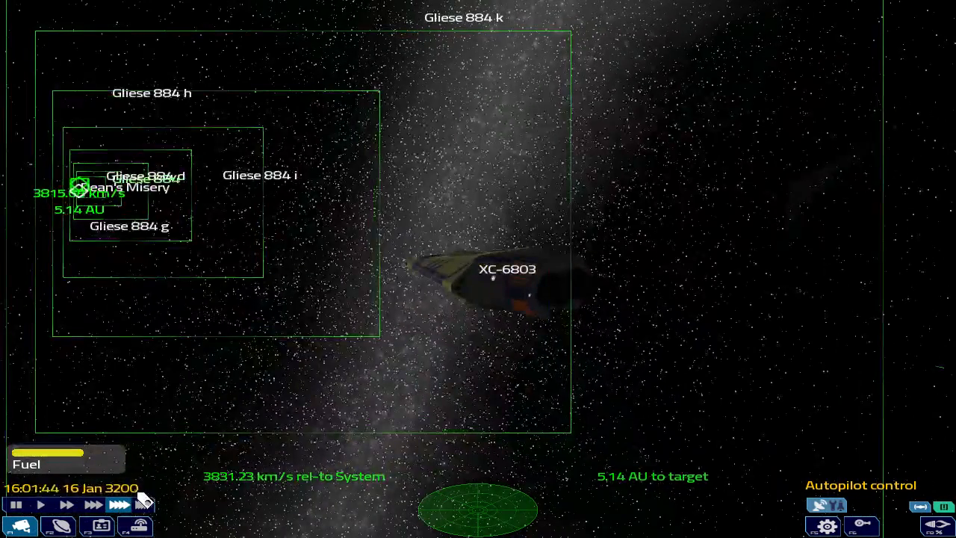
{"action": "left_click", "coordinate": [140, 505]}
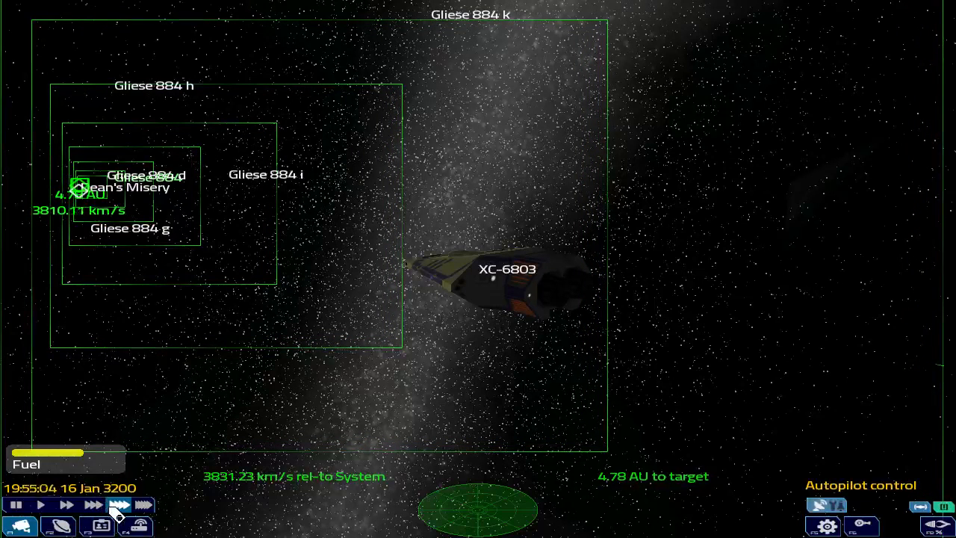
{"action": "left_click", "coordinate": [147, 504]}
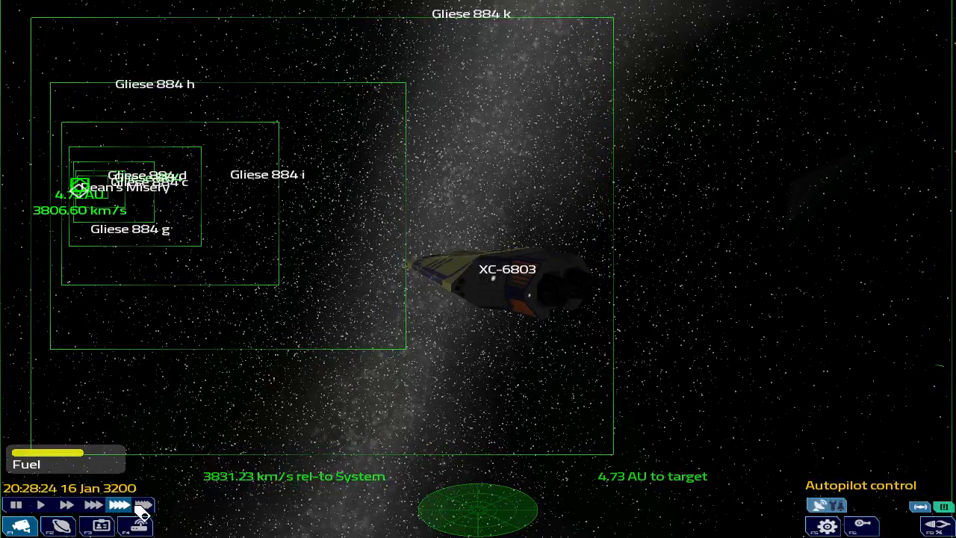
{"action": "left_click", "coordinate": [142, 505]}
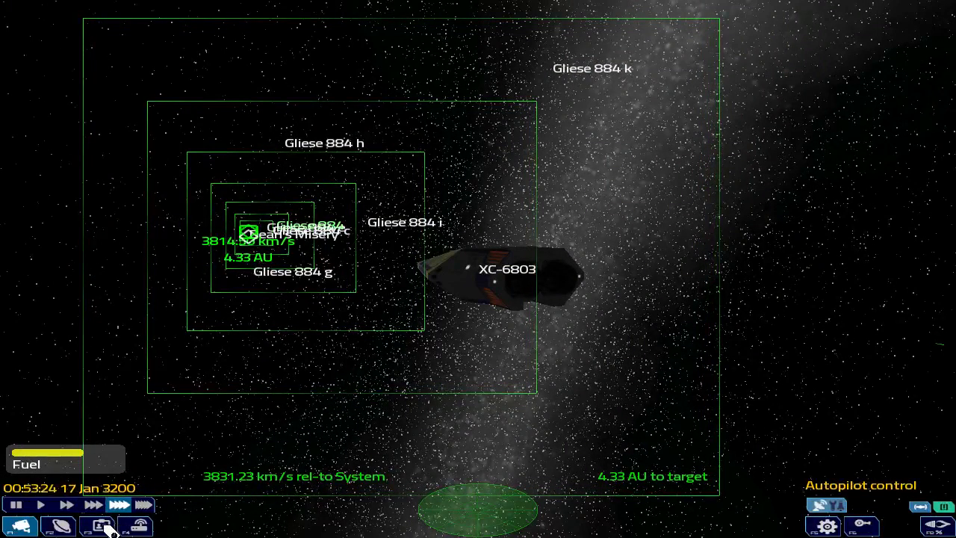
Open the ship information screens, then return to normal time near Miranda Outpost.
{"action": "left_click", "coordinate": [97, 525]}
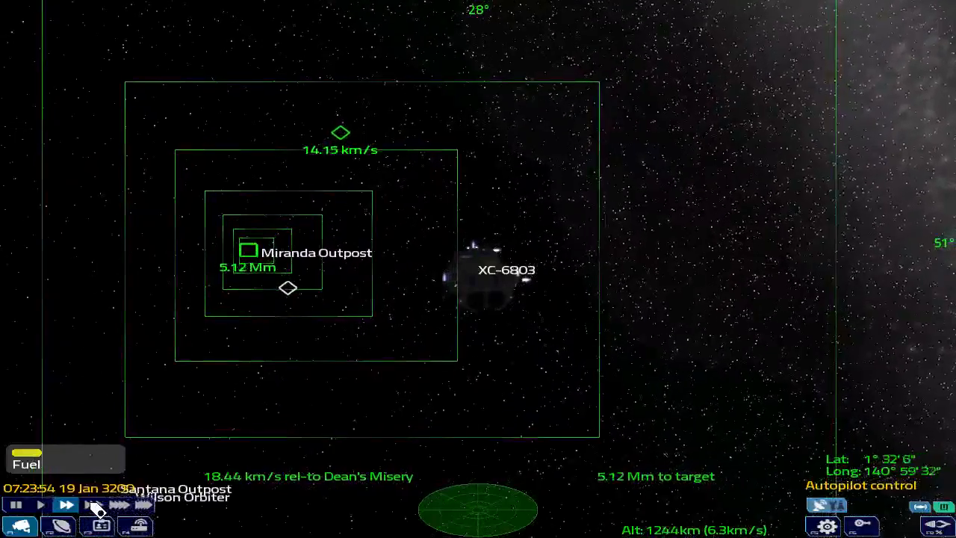
{"action": "left_click", "coordinate": [92, 505]}
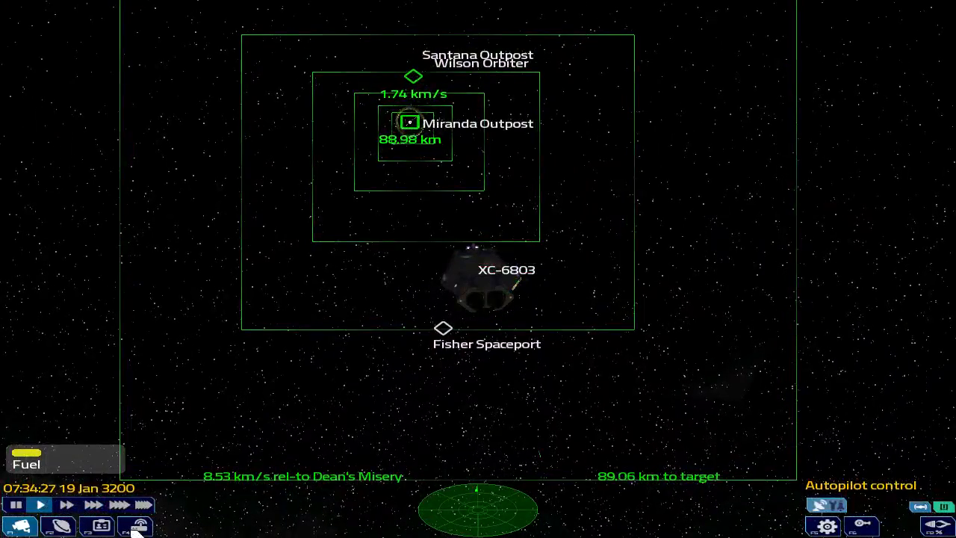
Request docking clearance from Miranda Outpost, receiving bay 1, and speed time up again.
{"action": "left_click", "coordinate": [135, 526]}
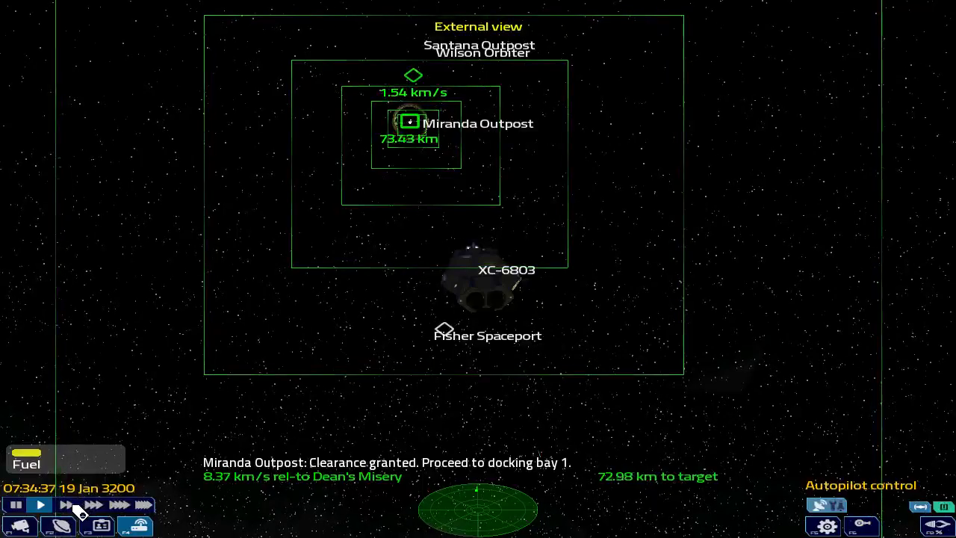
{"action": "left_click", "coordinate": [66, 504]}
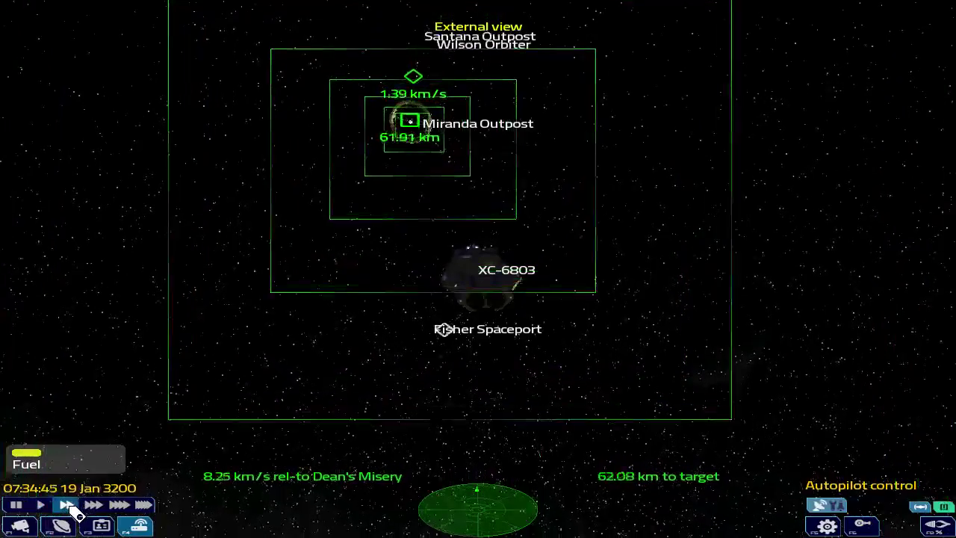